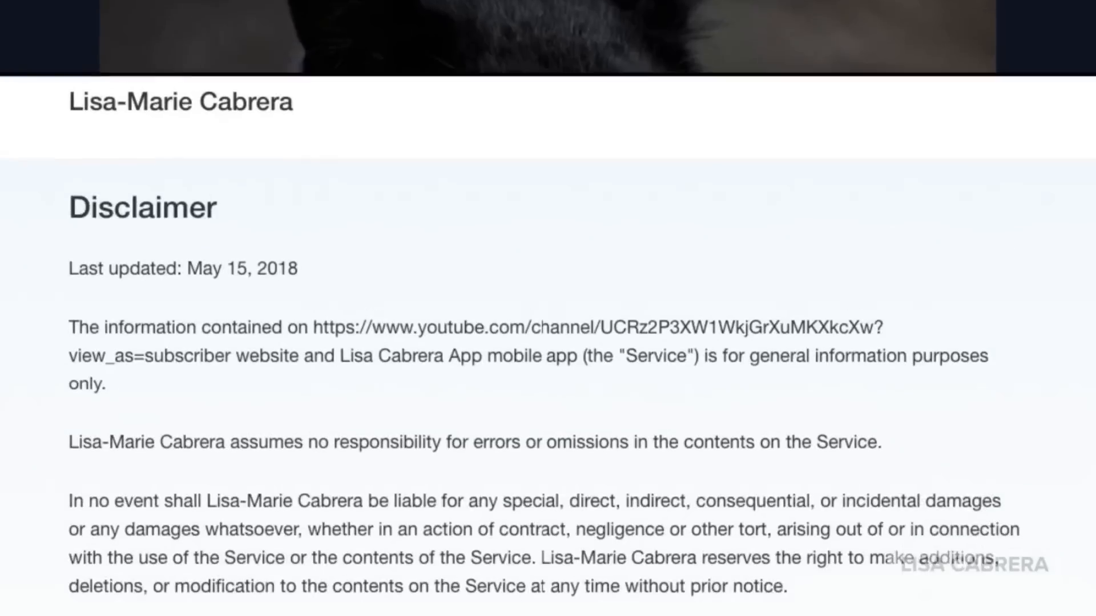
scroll(down, 3)
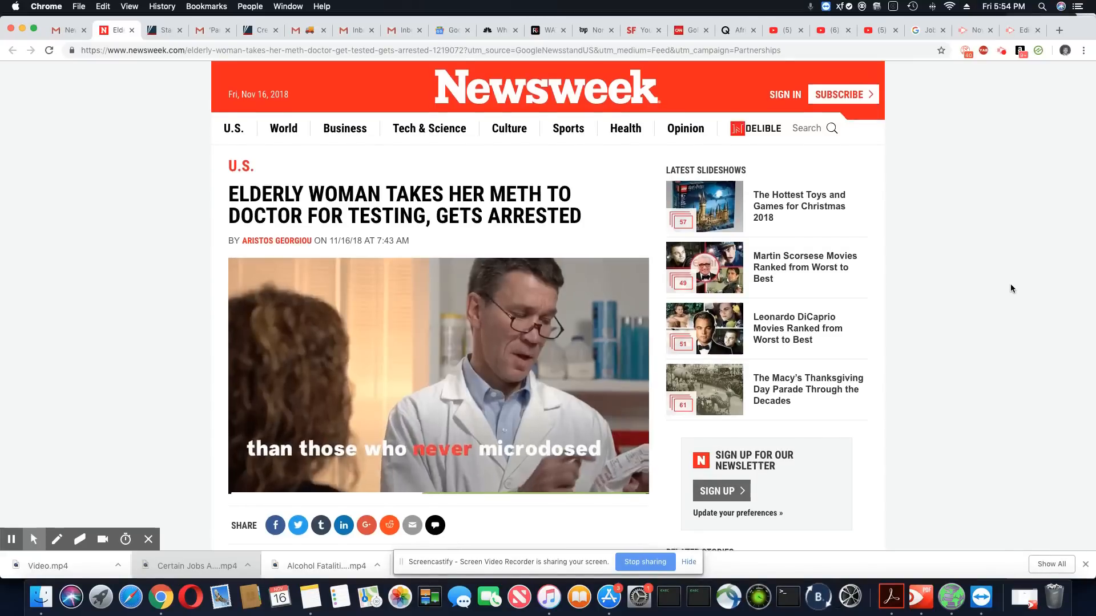
scroll(down, 3)
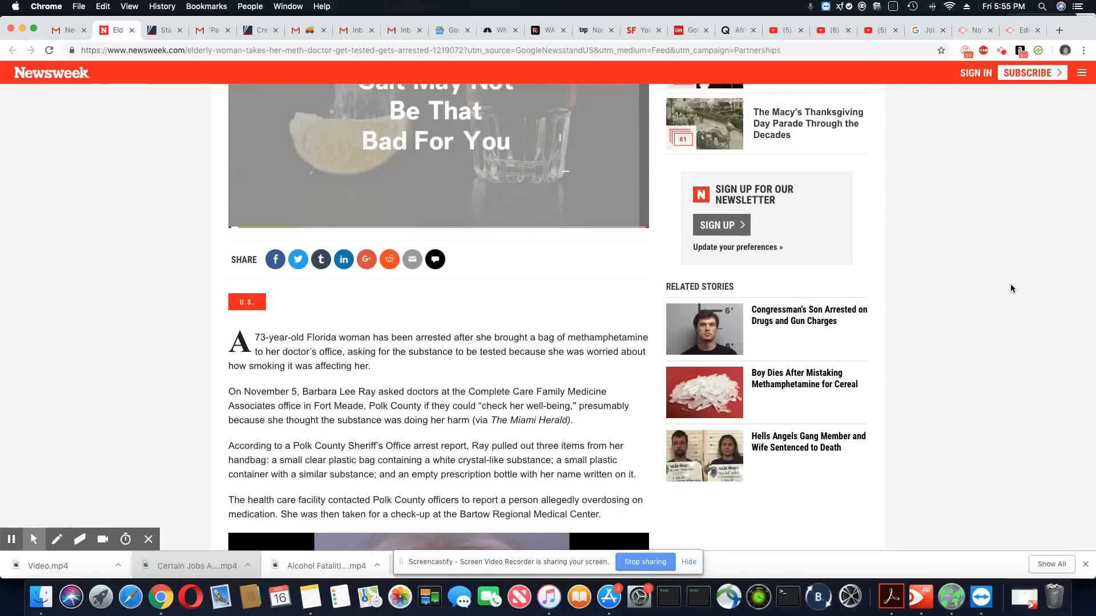
scroll(down, 3)
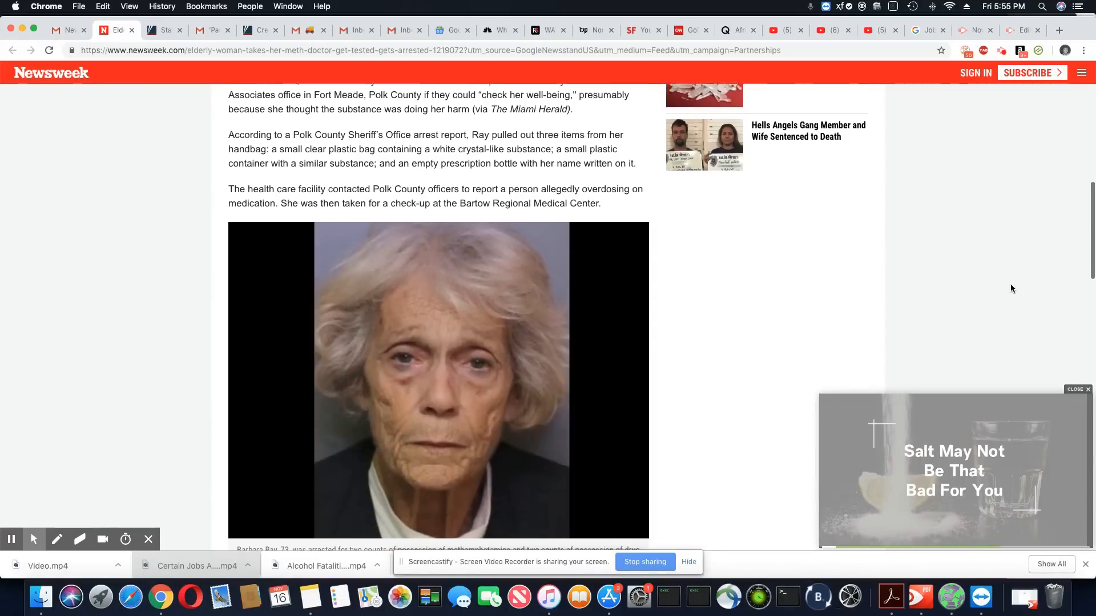
scroll(down, 3)
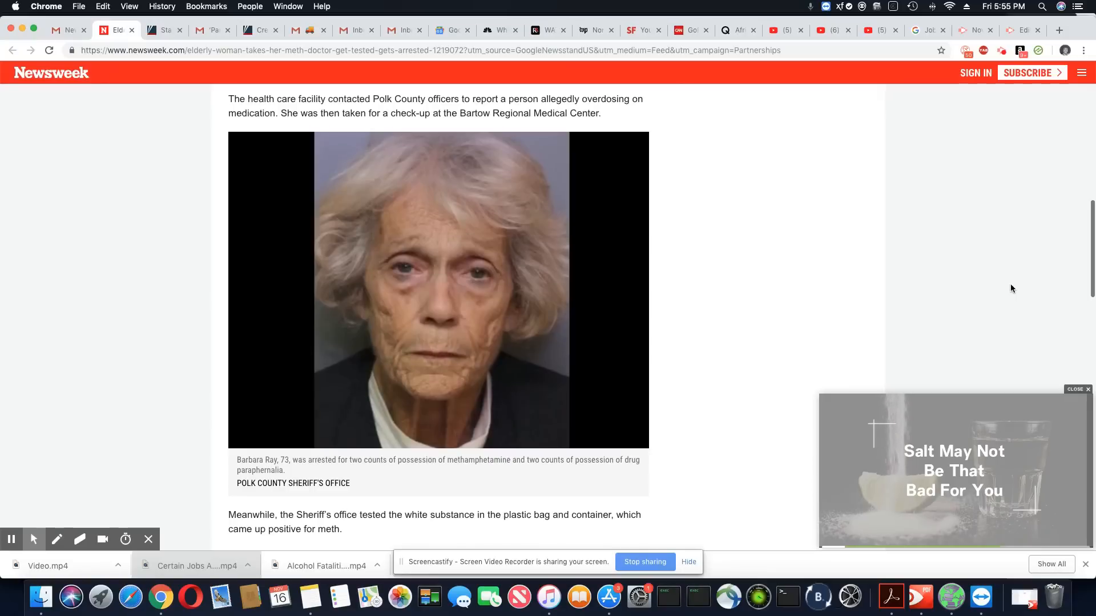
scroll(down, 3)
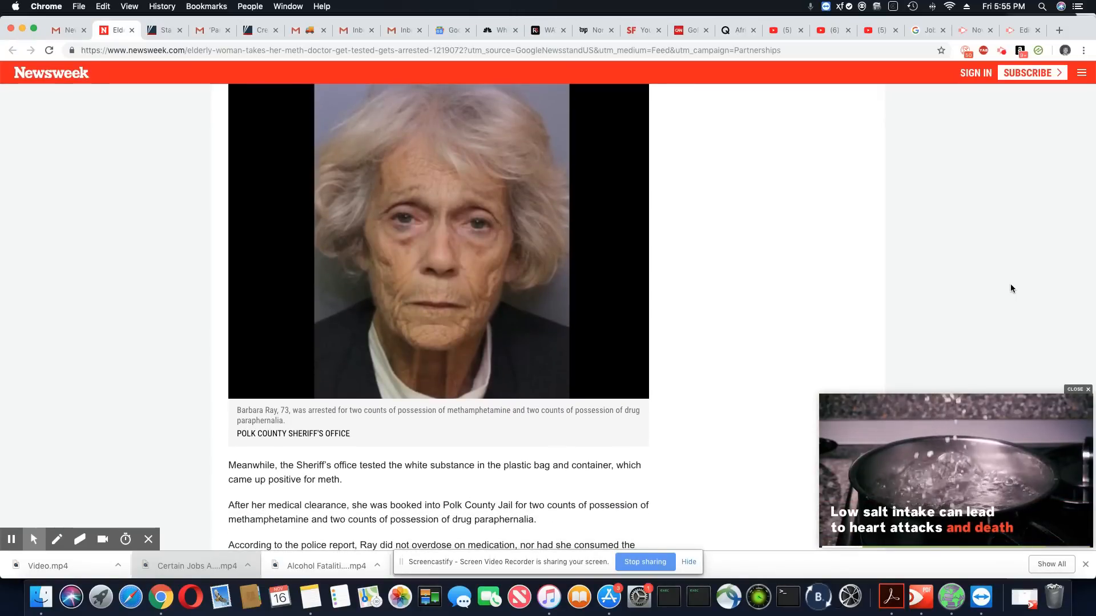
scroll(down, 3)
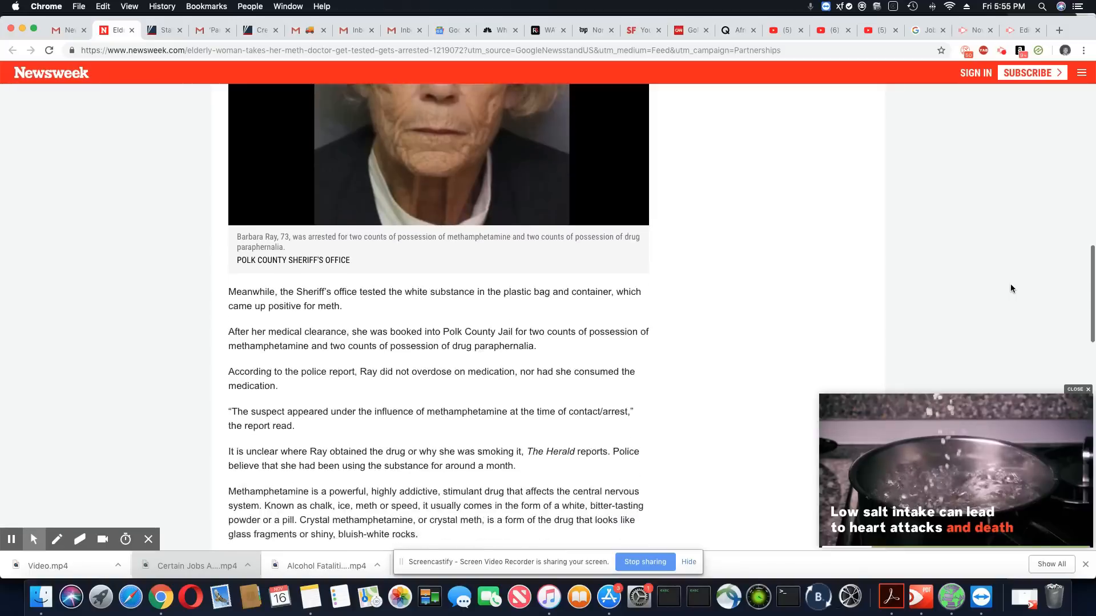
scroll(down, 3)
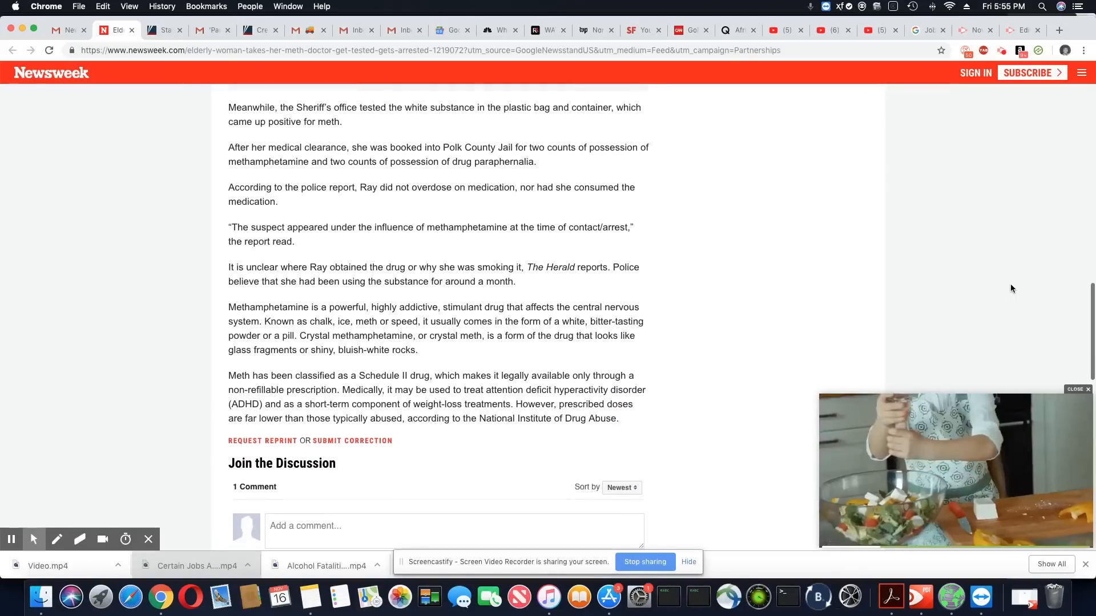
scroll(down, 3)
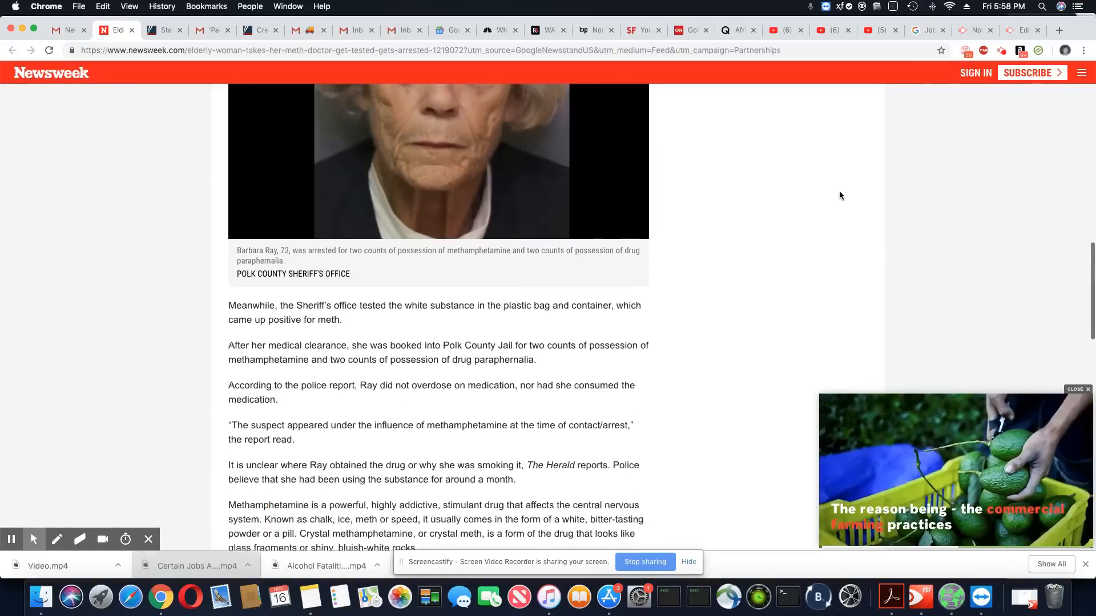
scroll(up, 3)
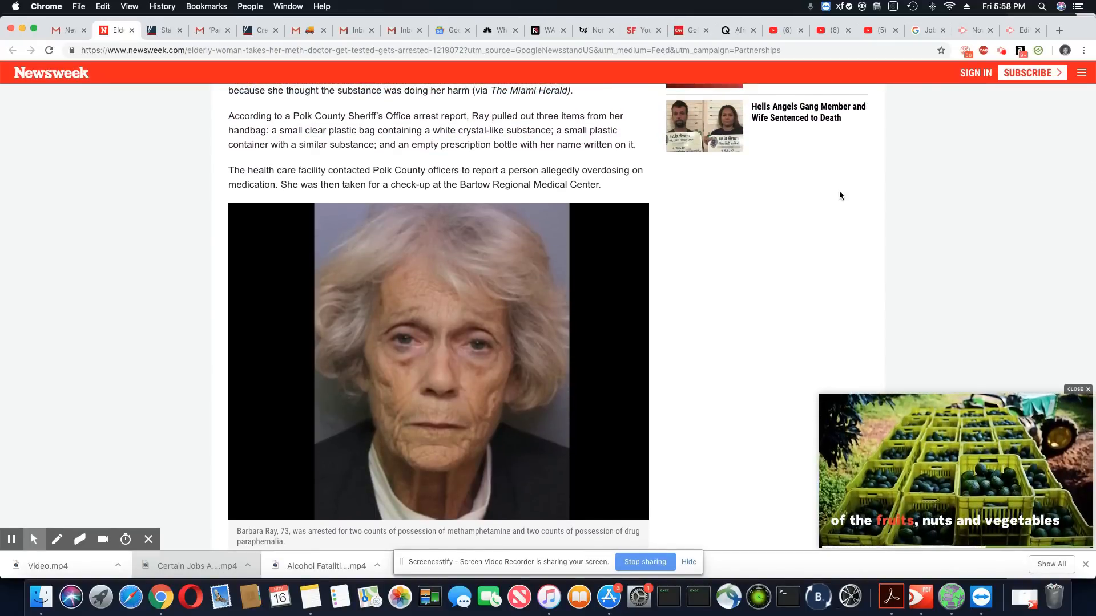
scroll(down, 3)
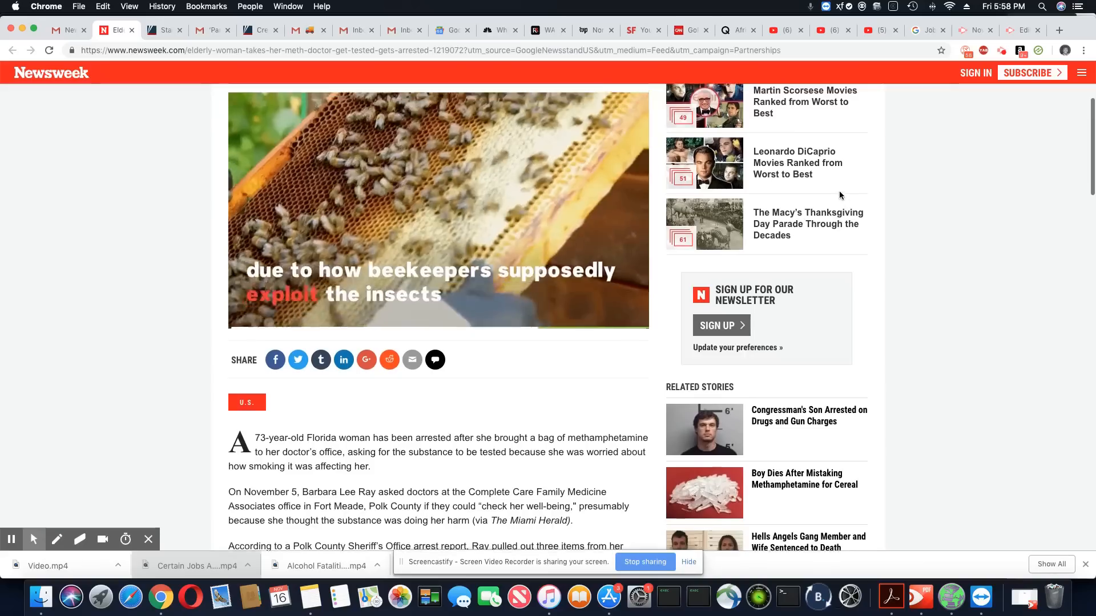
scroll(up, 3)
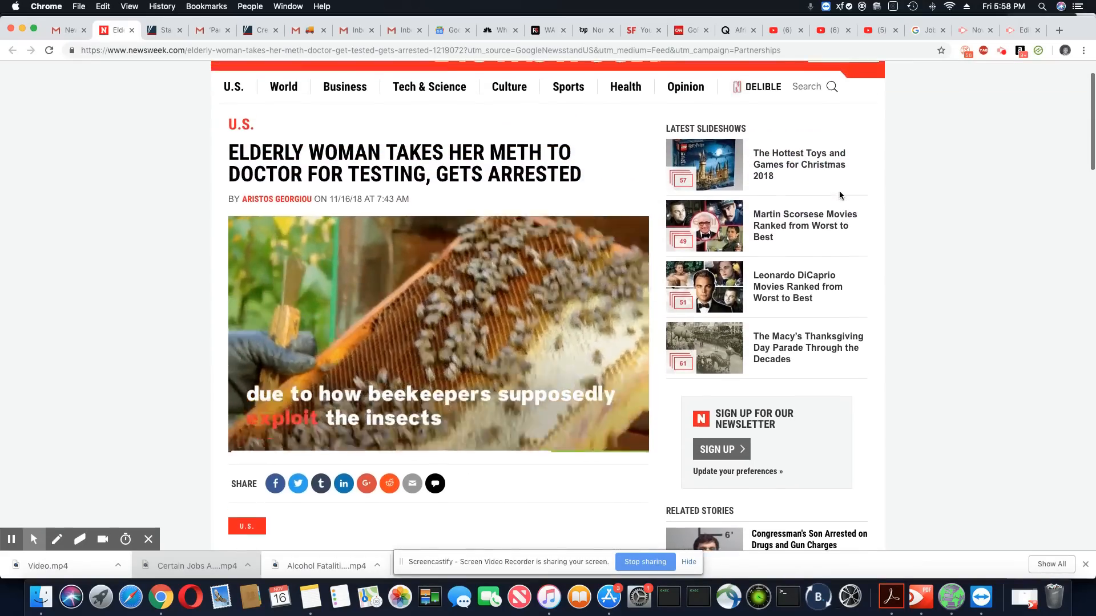